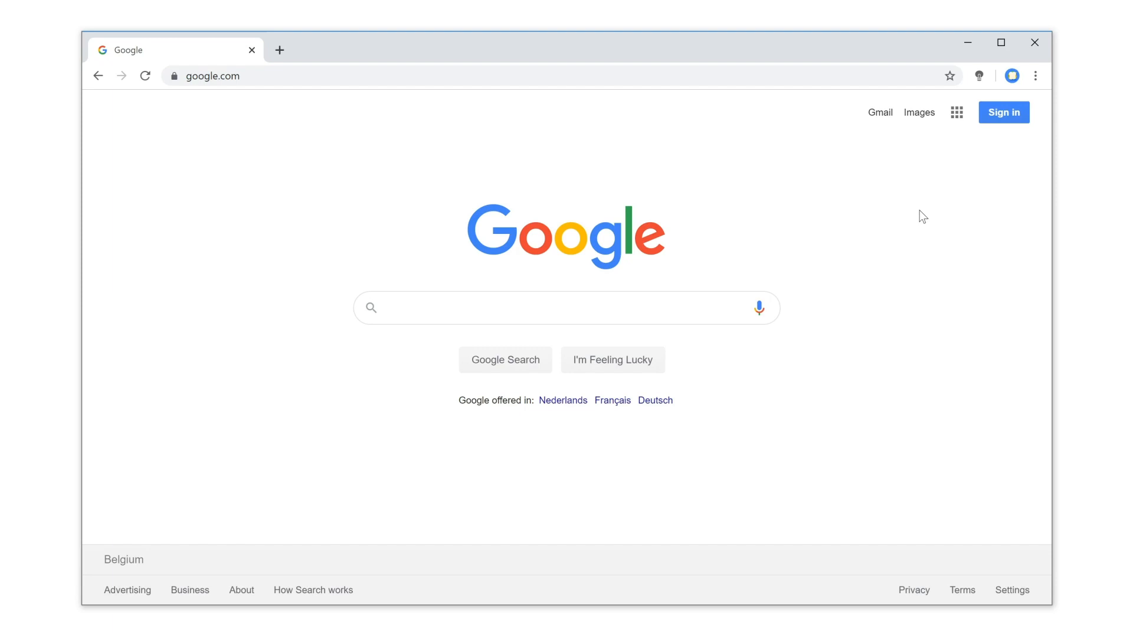
Open Turn Off the Lights' Options page from its toolbar icon menu
right_click(979, 75)
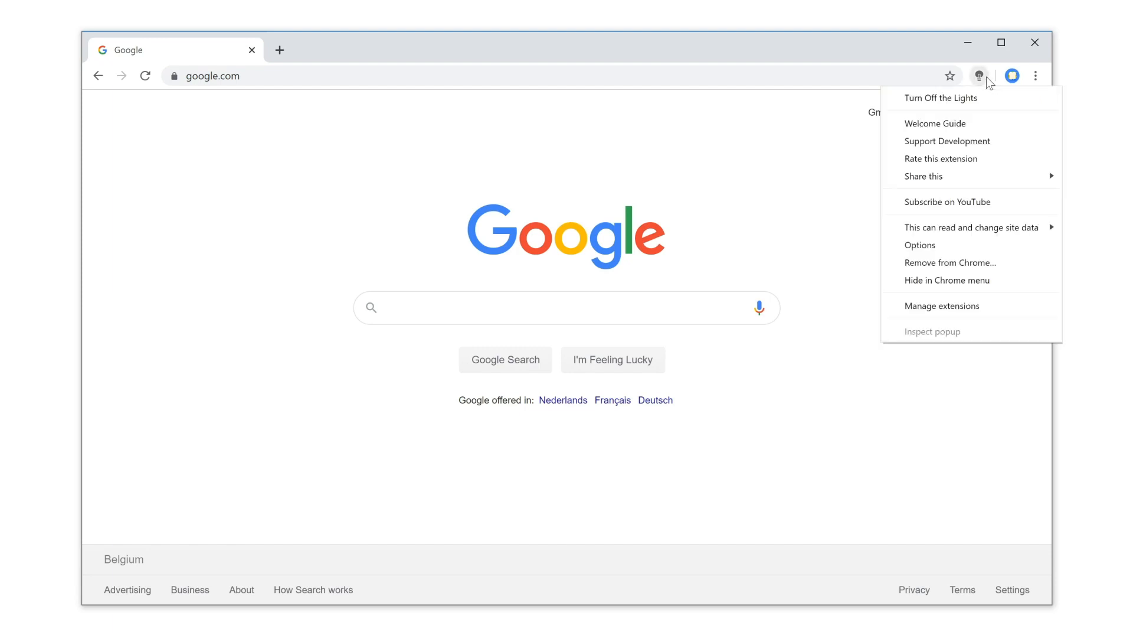
mouse_move(965, 245)
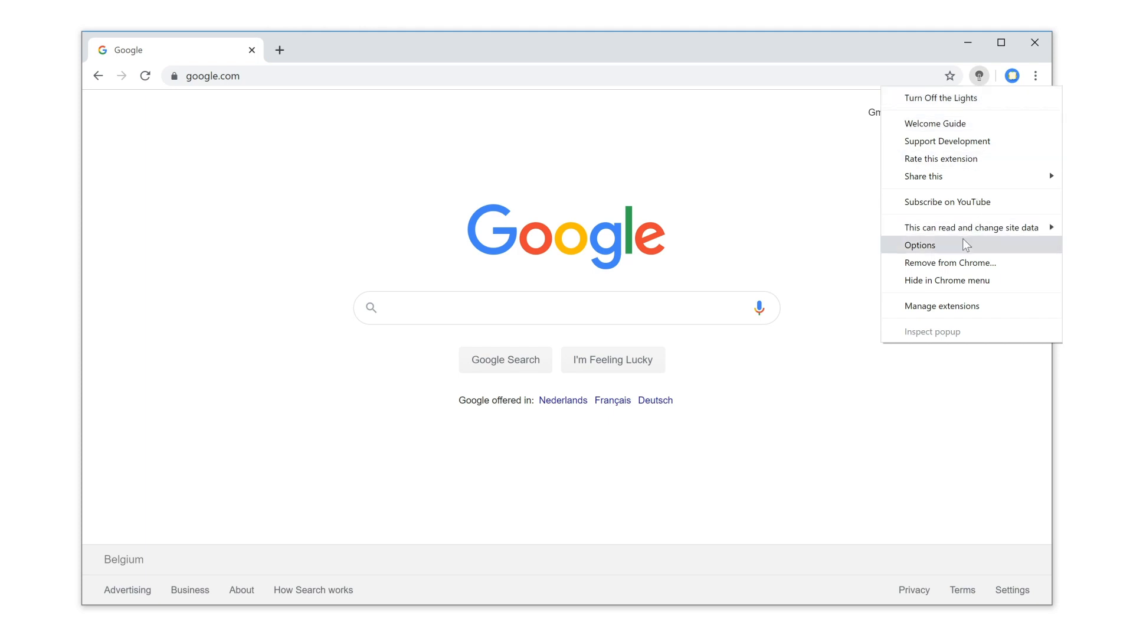
left_click(920, 244)
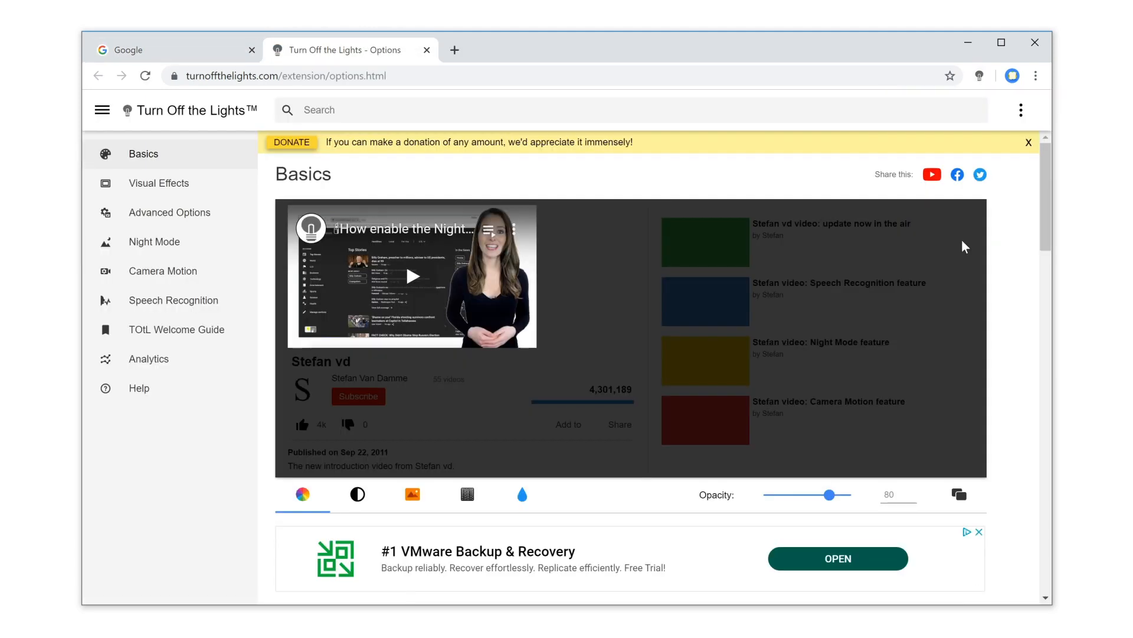
mouse_move(740, 361)
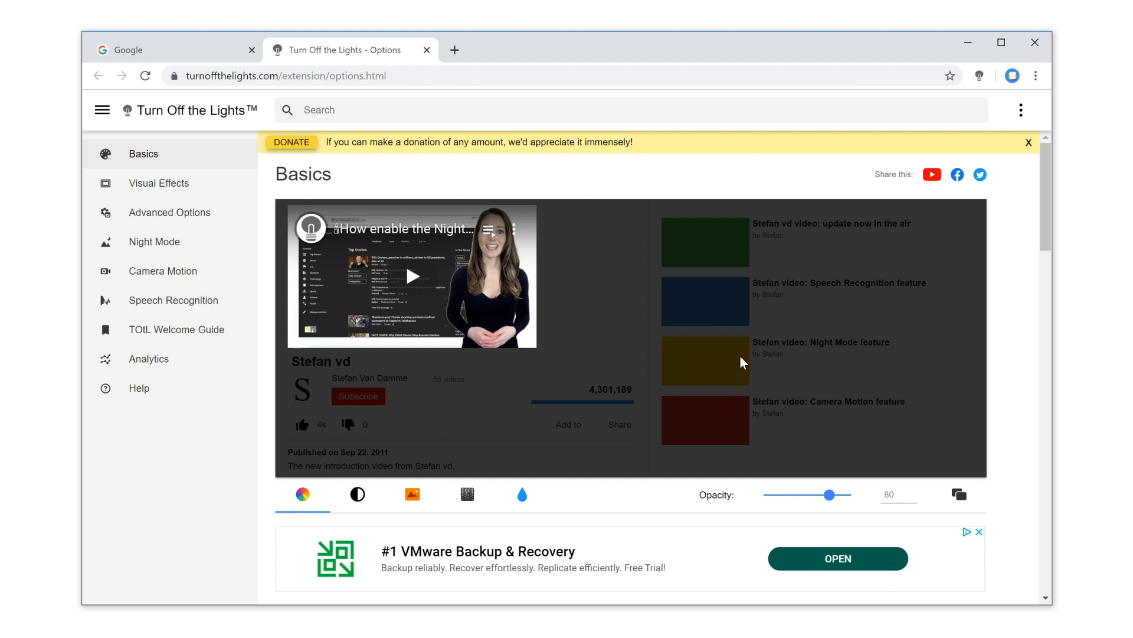
Scroll to the Screen settings and show the Dynamic Background style under Background Image
scroll("down", 3)
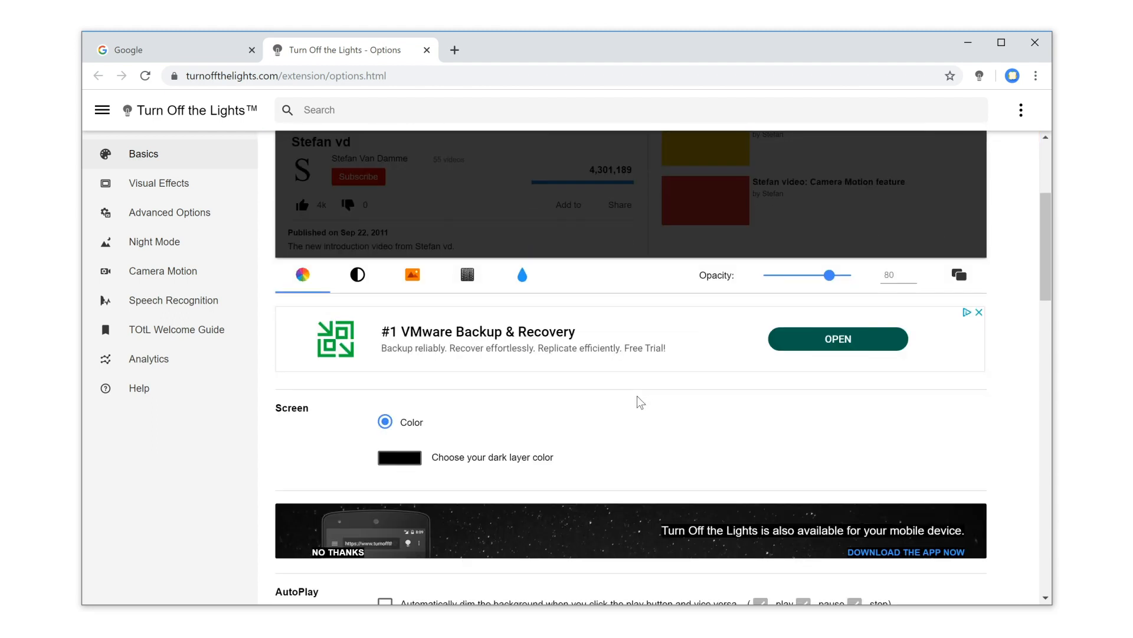
mouse_move(357, 275)
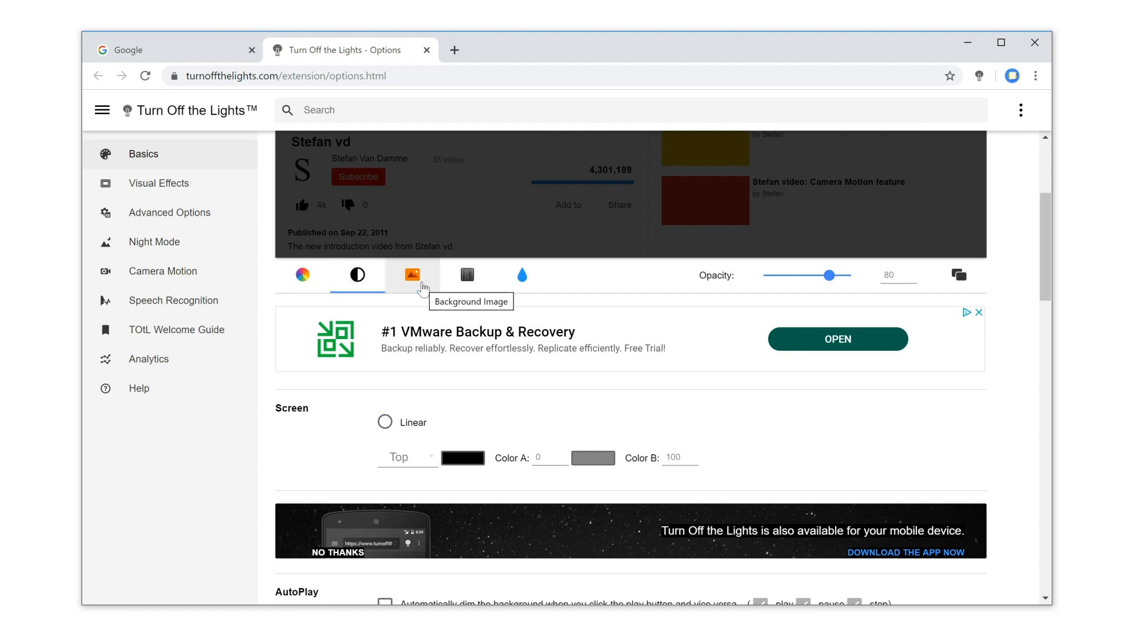
left_click(412, 274)
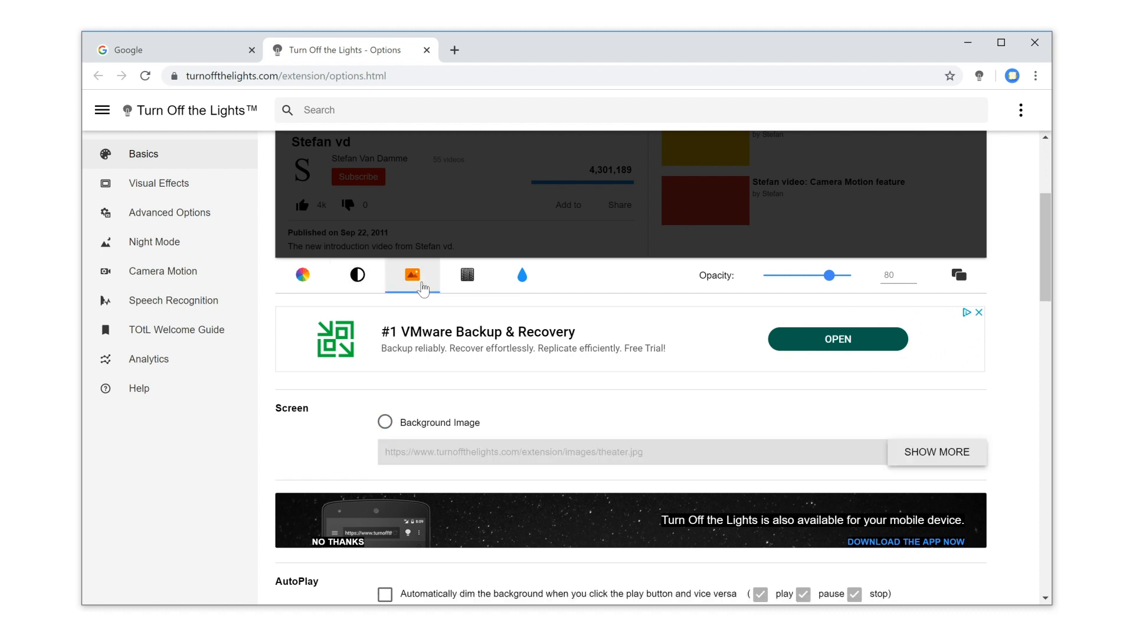
mouse_move(427, 289)
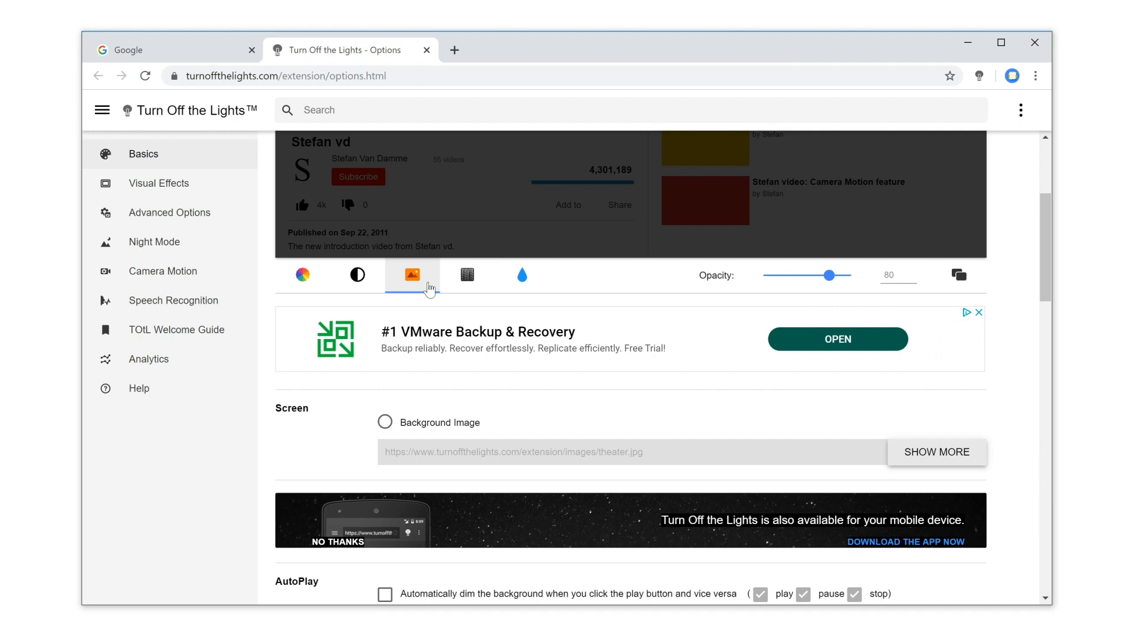
left_click(466, 275)
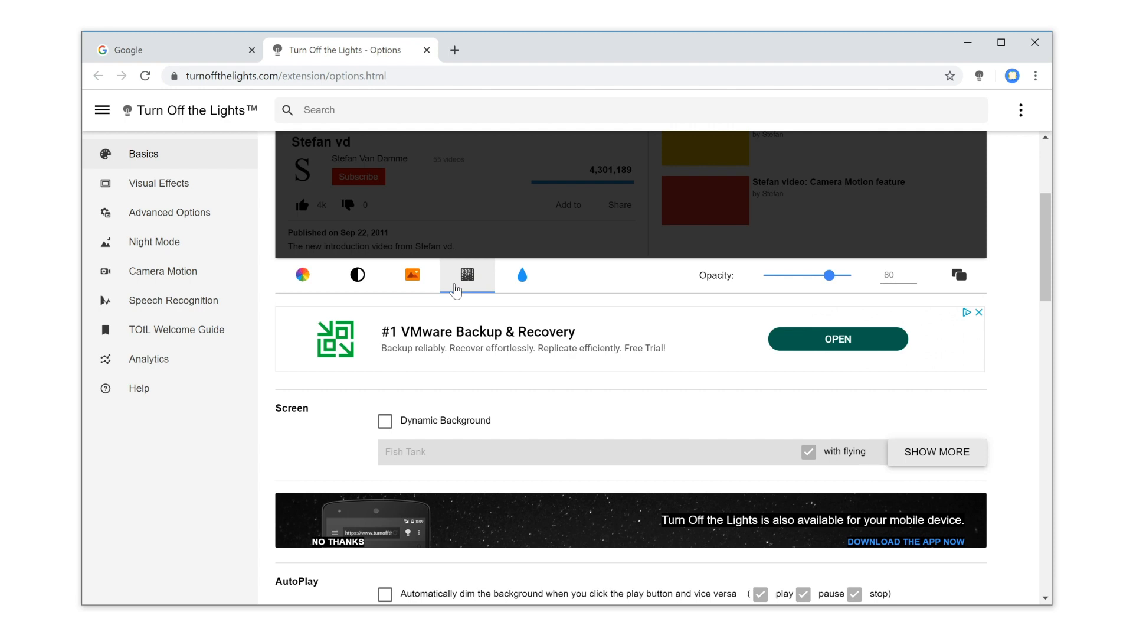
mouse_move(450, 392)
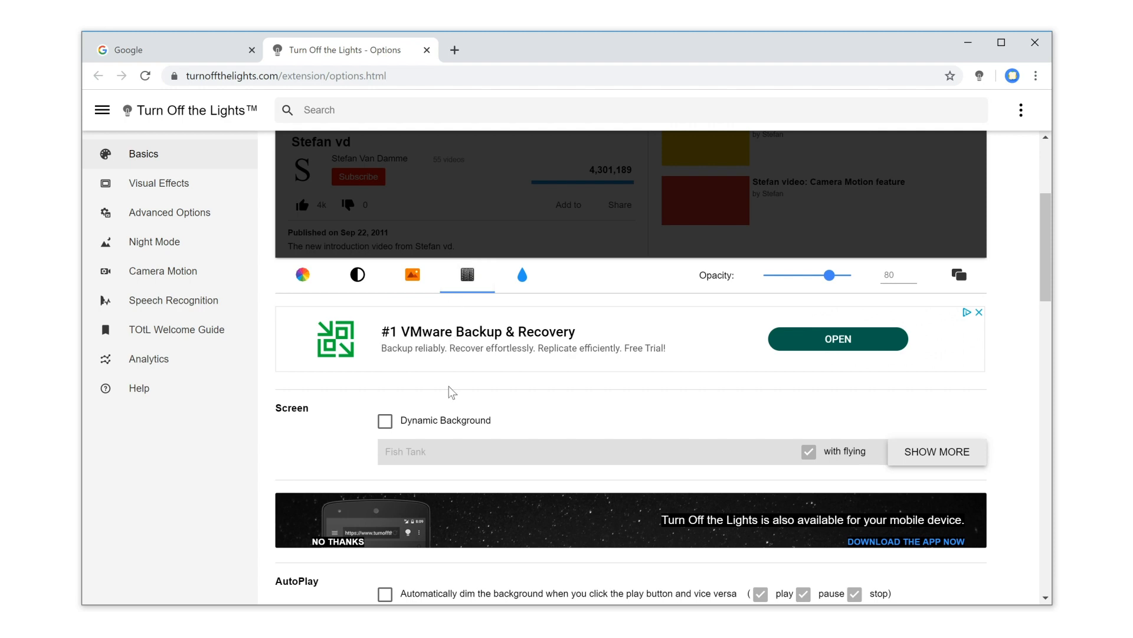
Enable Dynamic Background with the Fish Tank animation
left_click(385, 420)
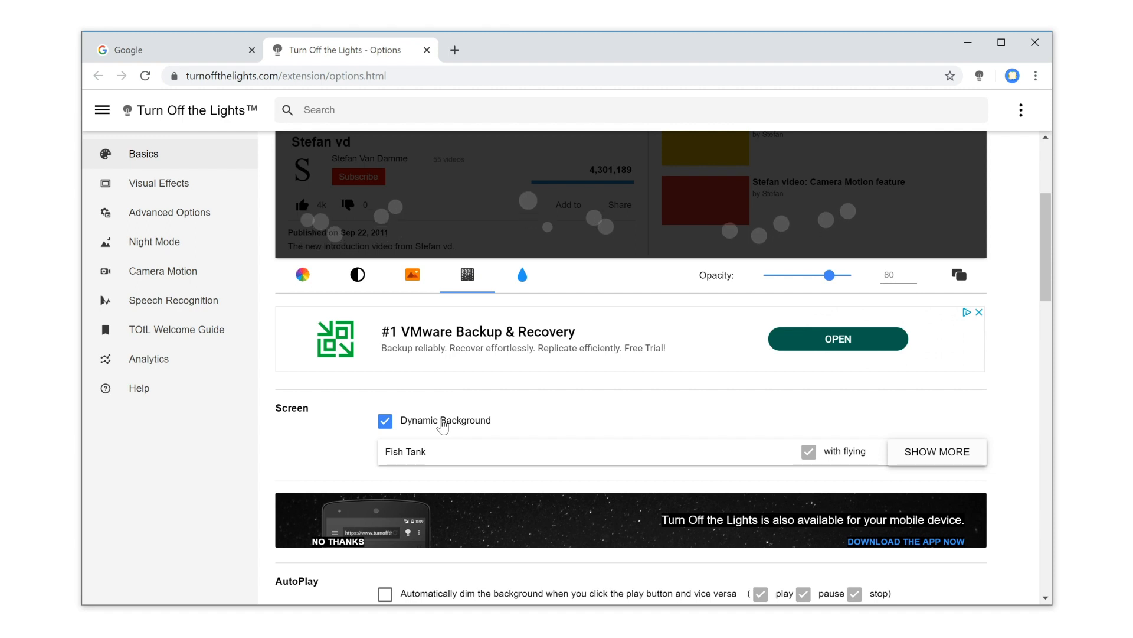
mouse_move(565, 479)
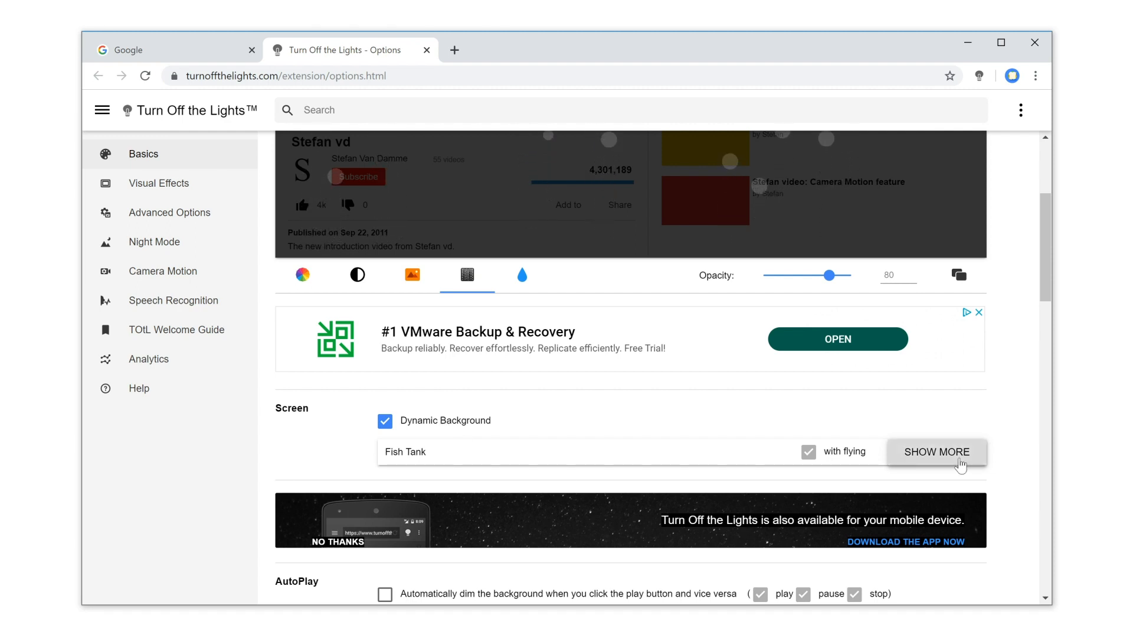
Expand the animation gallery, apply Smoke, and check the smoke preview
left_click(937, 451)
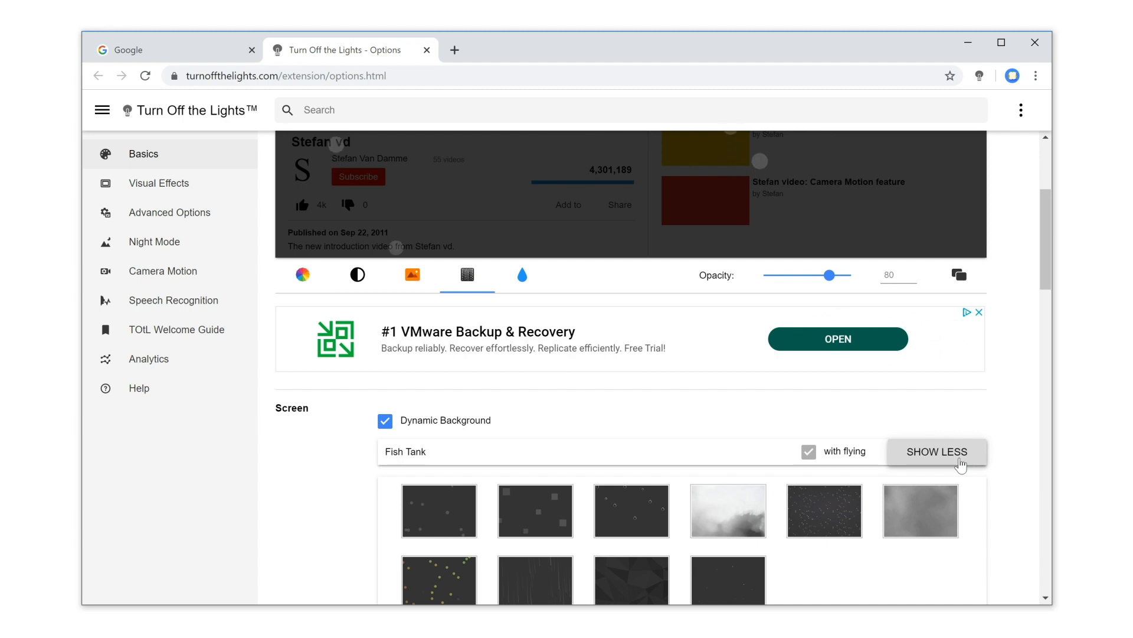
scroll("down", 3)
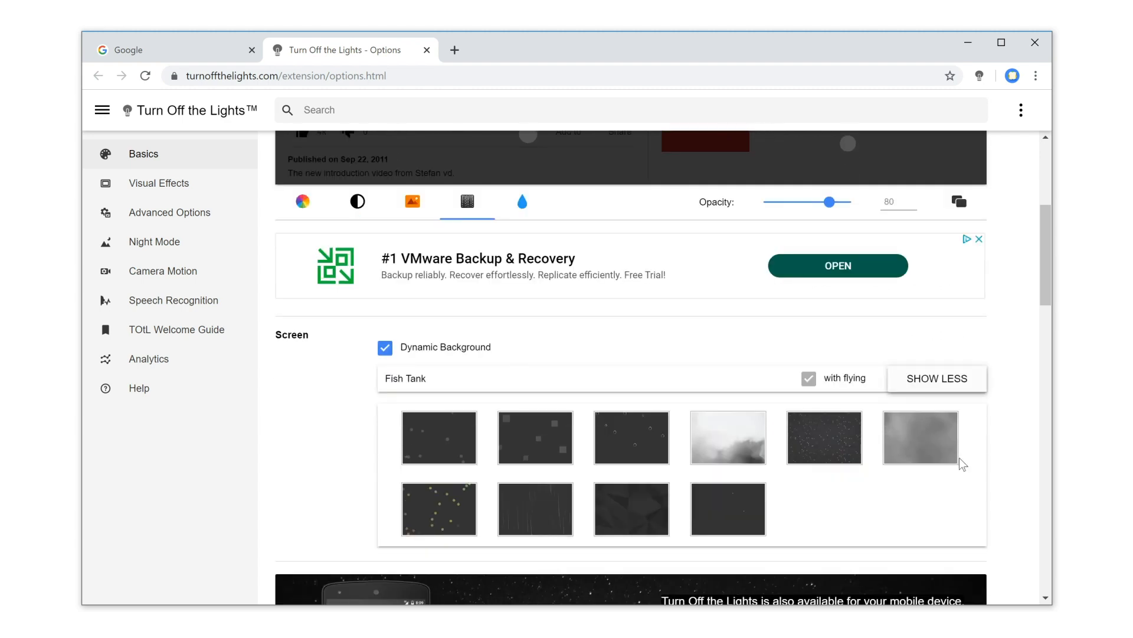
mouse_move(929, 482)
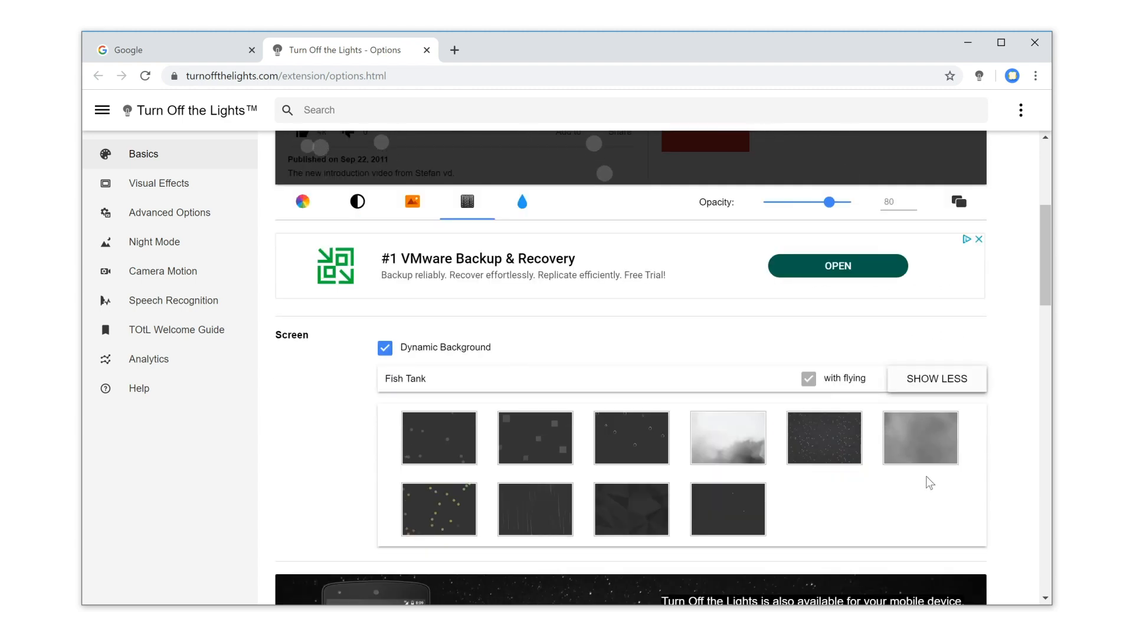
left_click(921, 437)
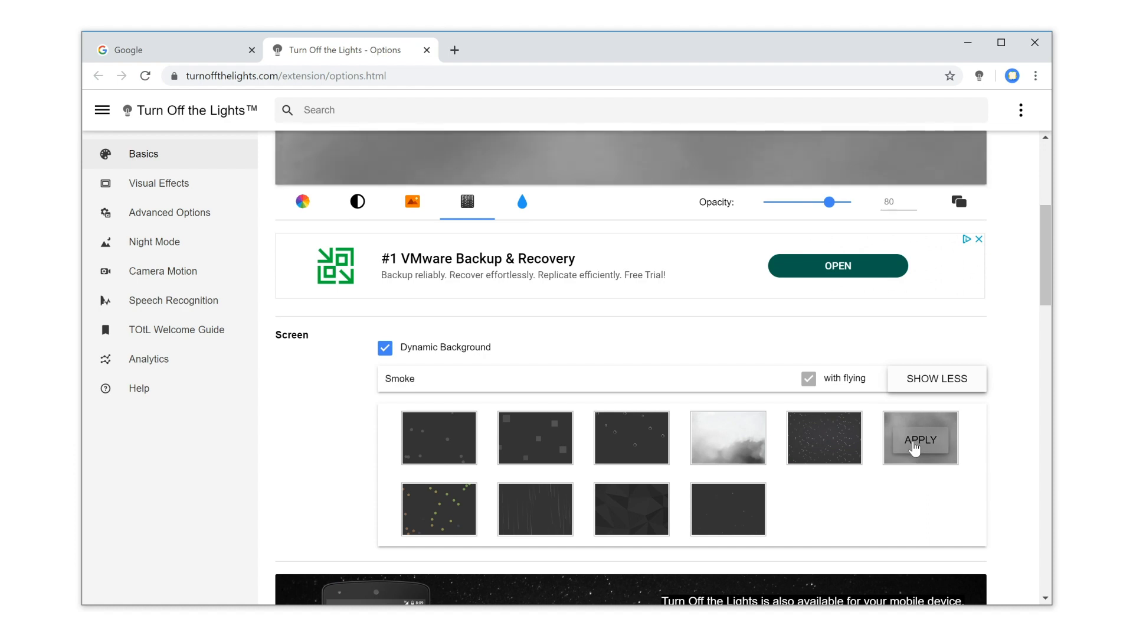
scroll("up", 3)
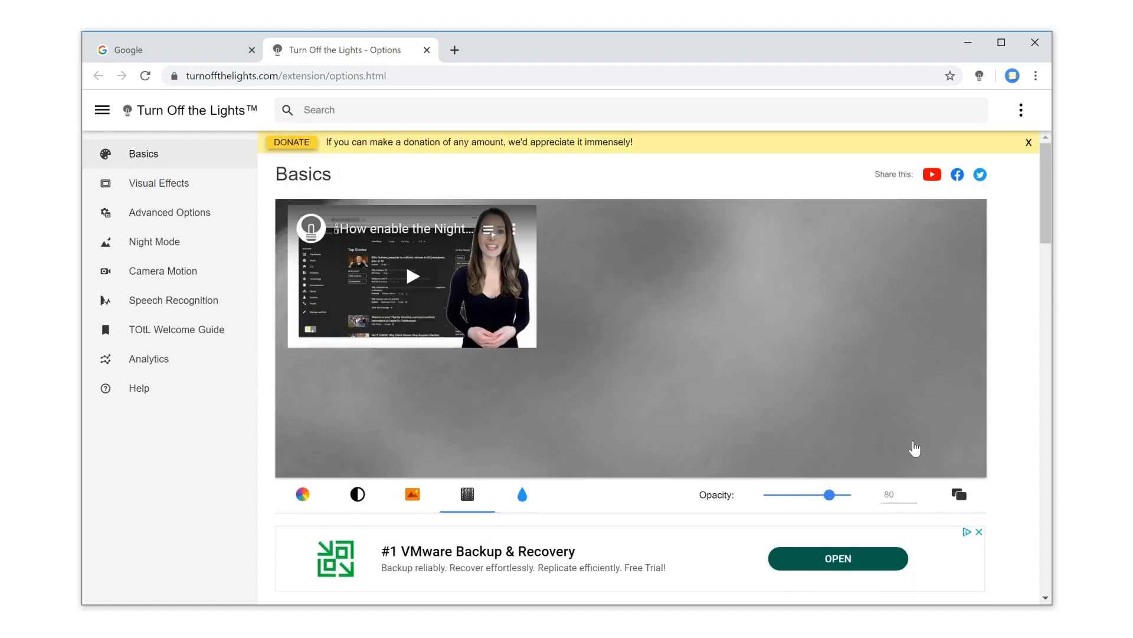
mouse_move(915, 446)
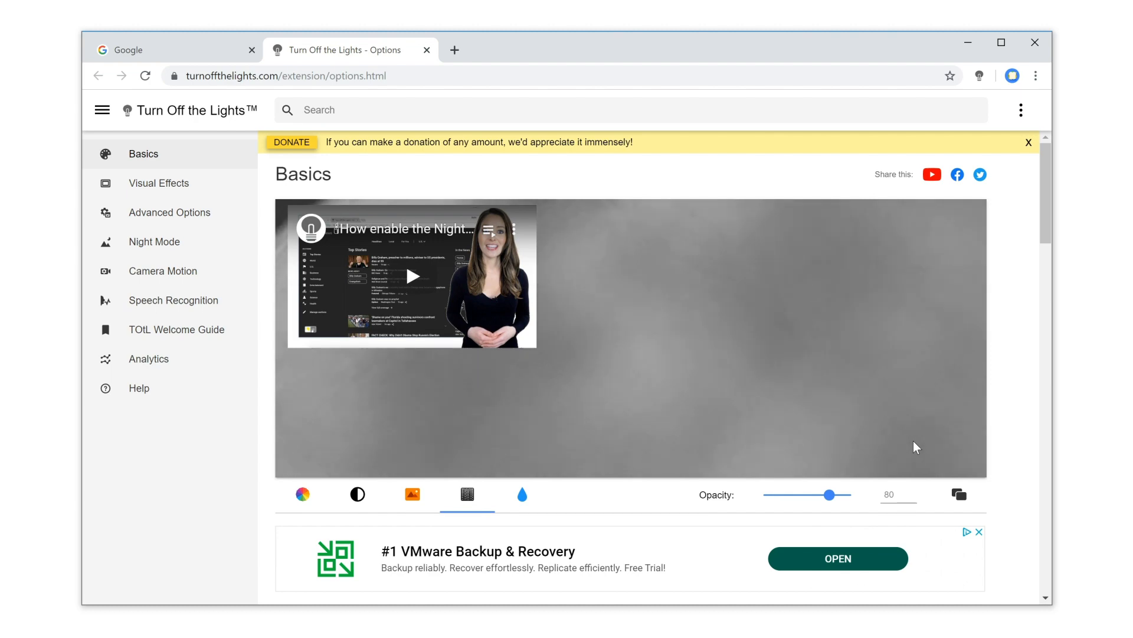
scroll("down", 3)
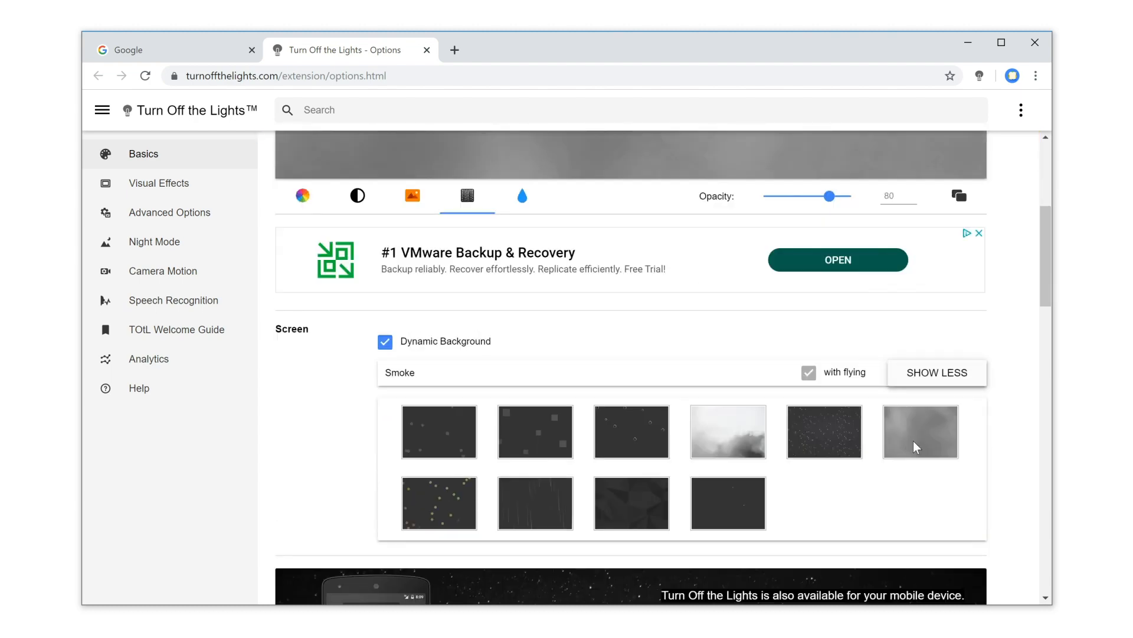
scroll("down", 3)
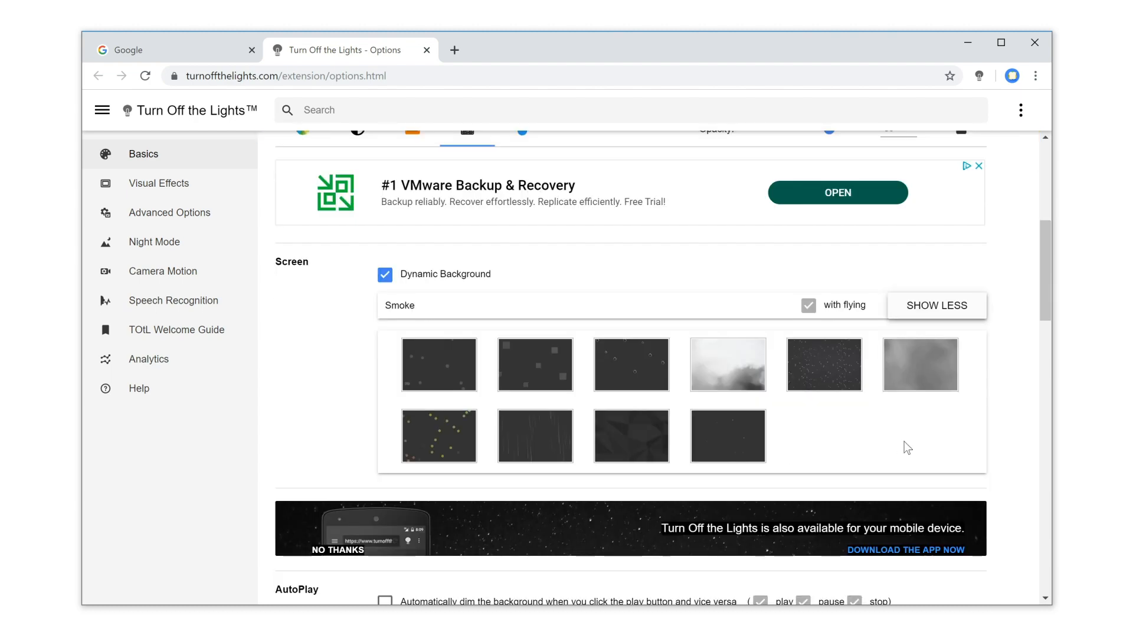
Apply the Space starfield animation and view its preview
left_click(824, 364)
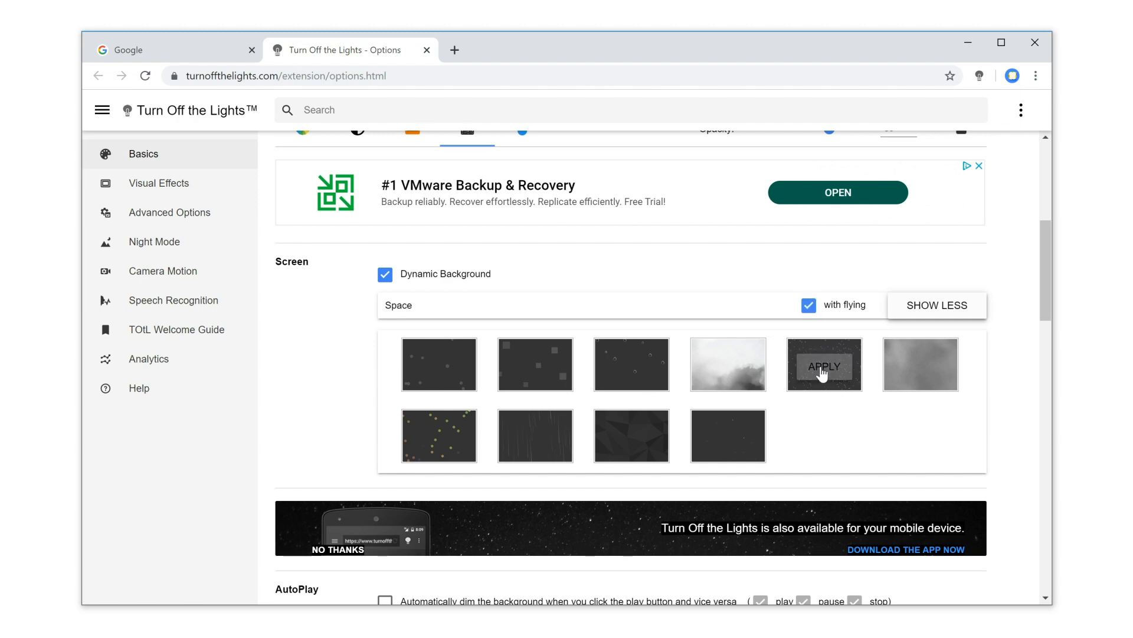
scroll("up", 3)
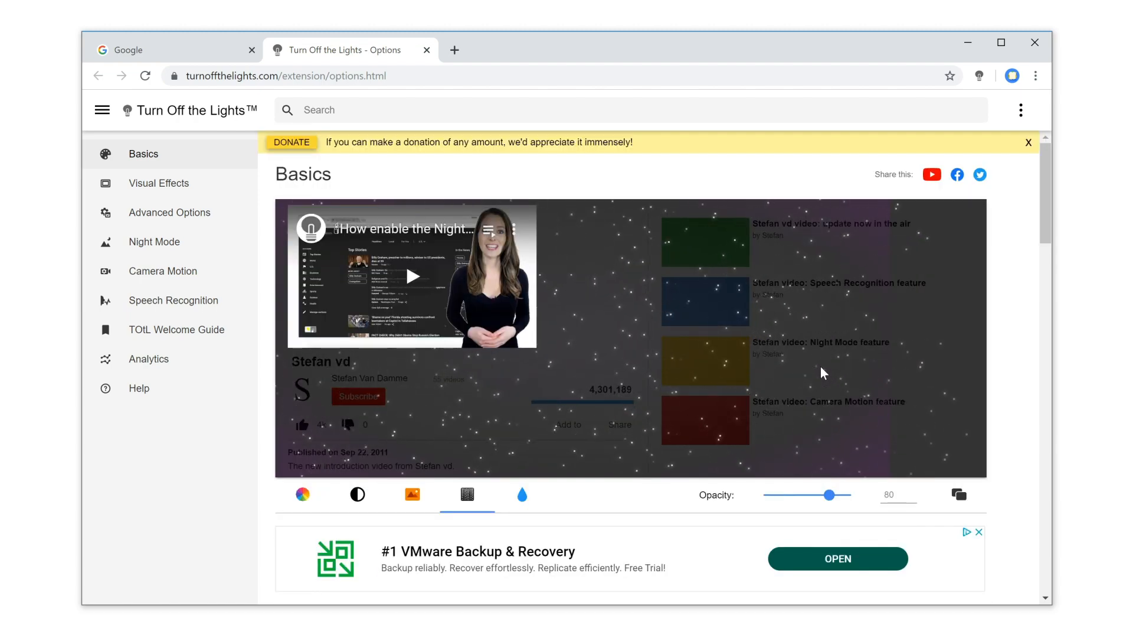
mouse_move(699, 389)
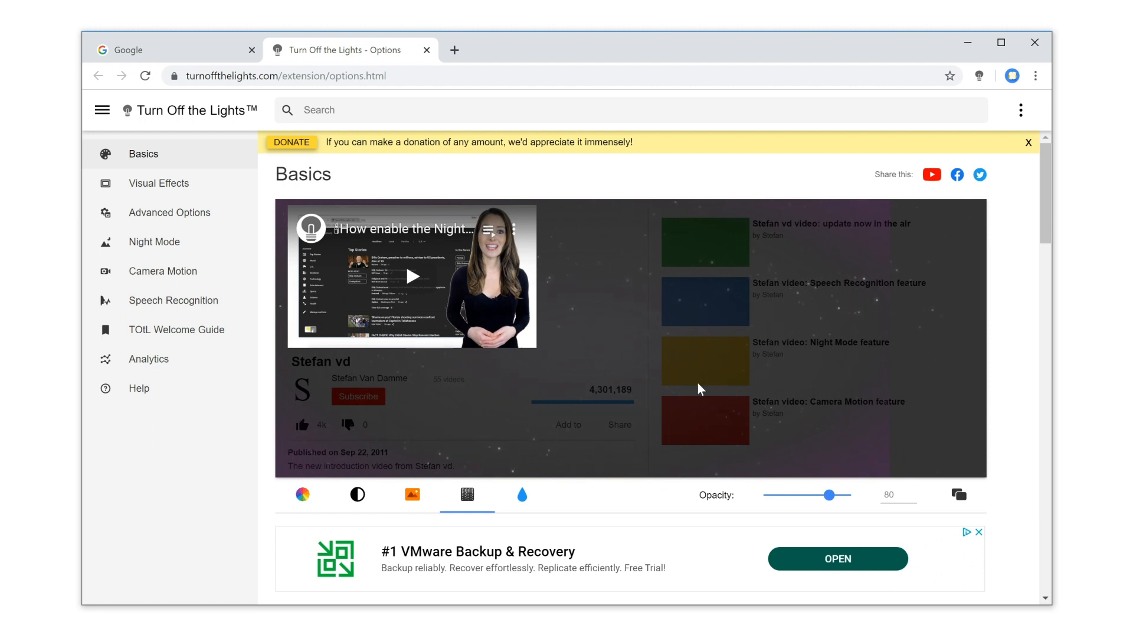
mouse_move(163, 45)
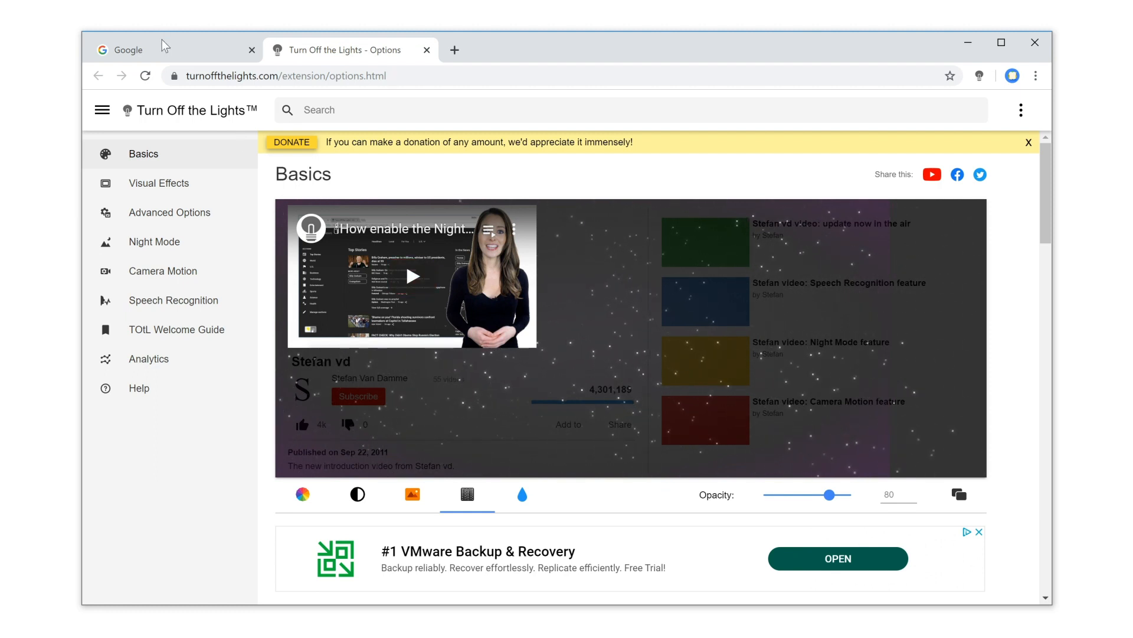
Turn on the starry Space dark layer over the google.com tab
left_click(126, 49)
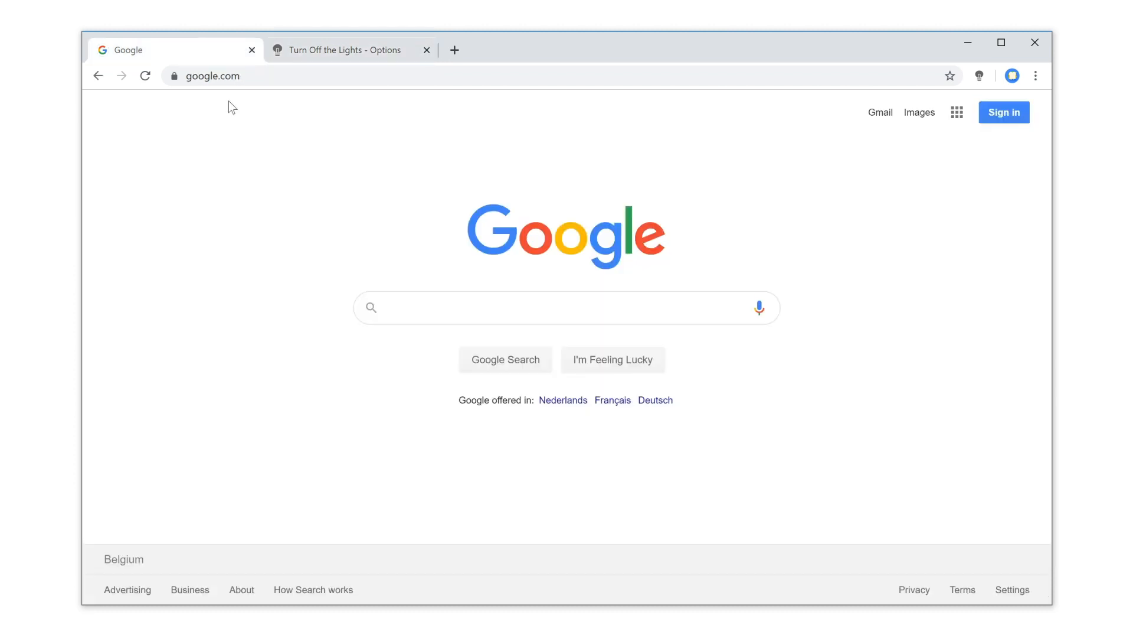
mouse_move(980, 75)
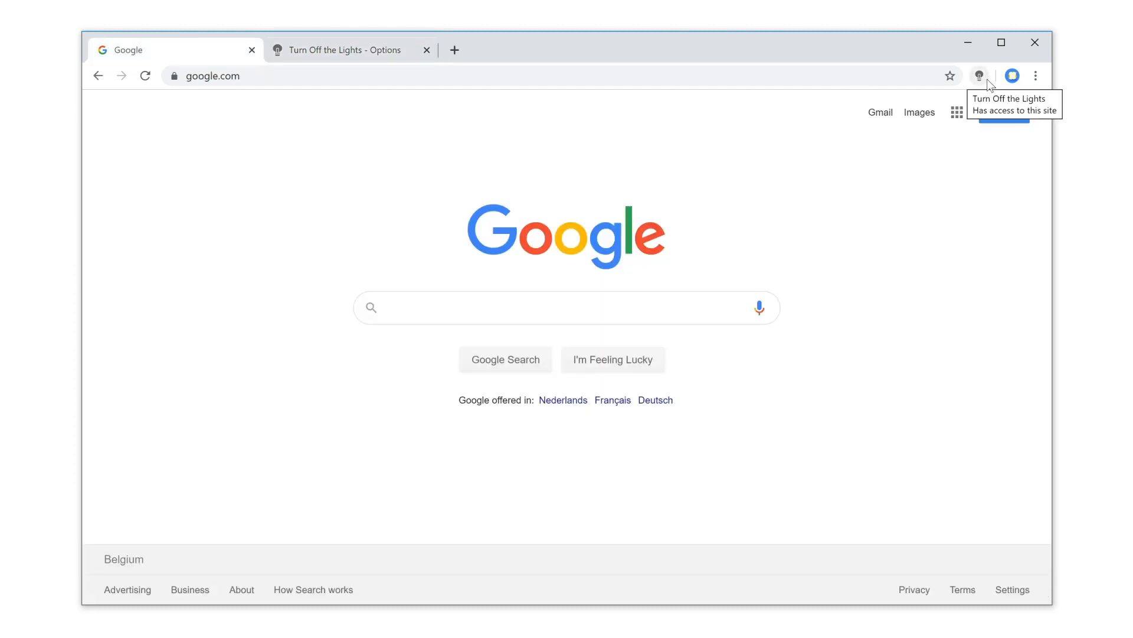
left_click(979, 75)
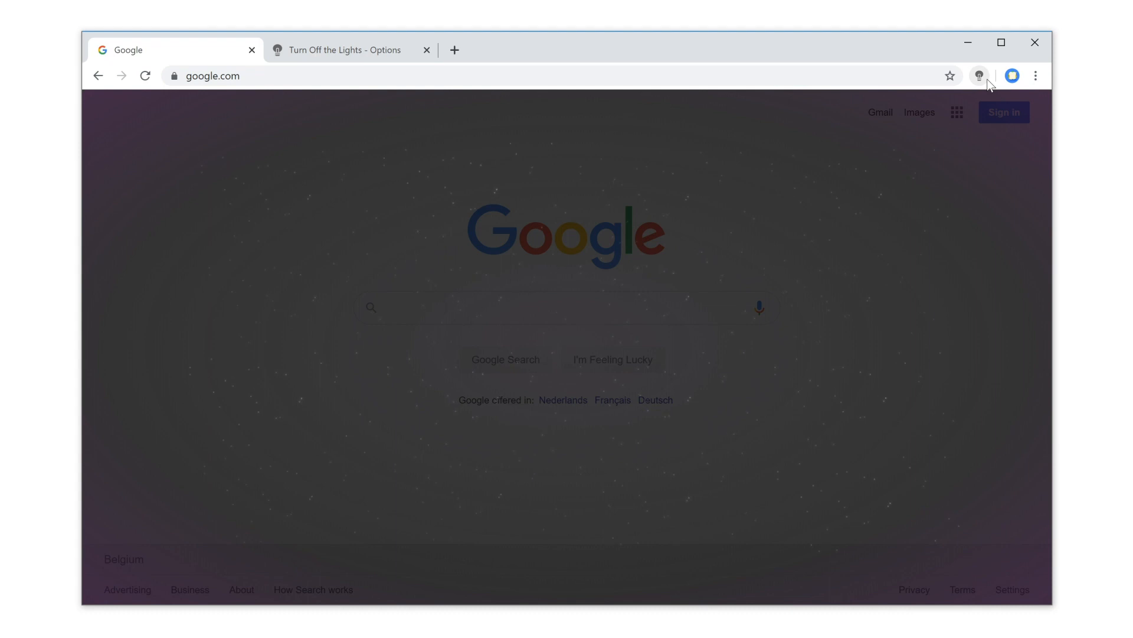